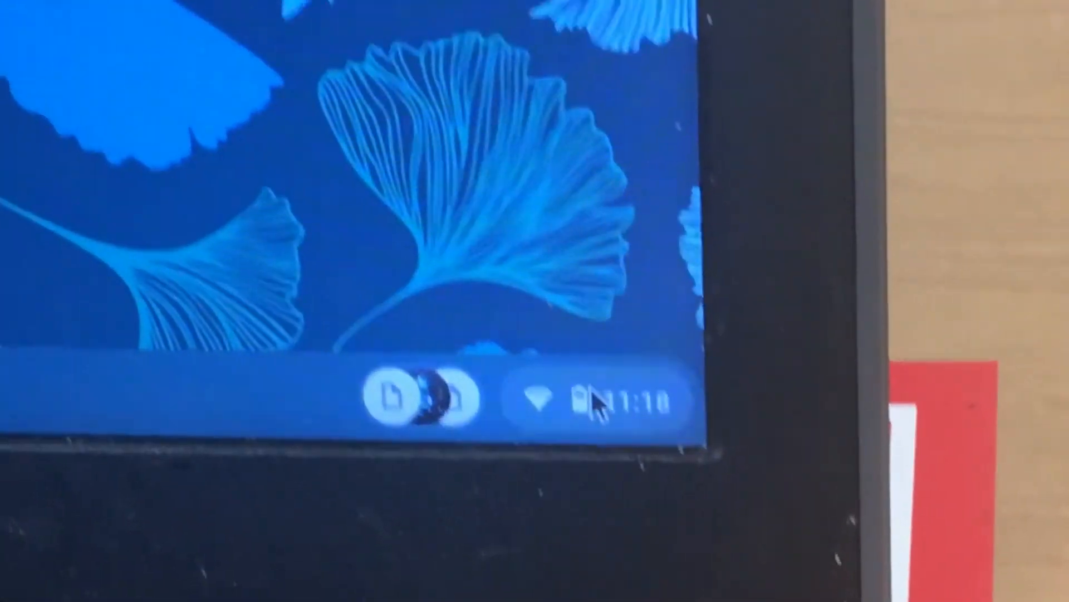
- Sign out of the current ChromeOS account from Quick Settings
left_click(607, 398)
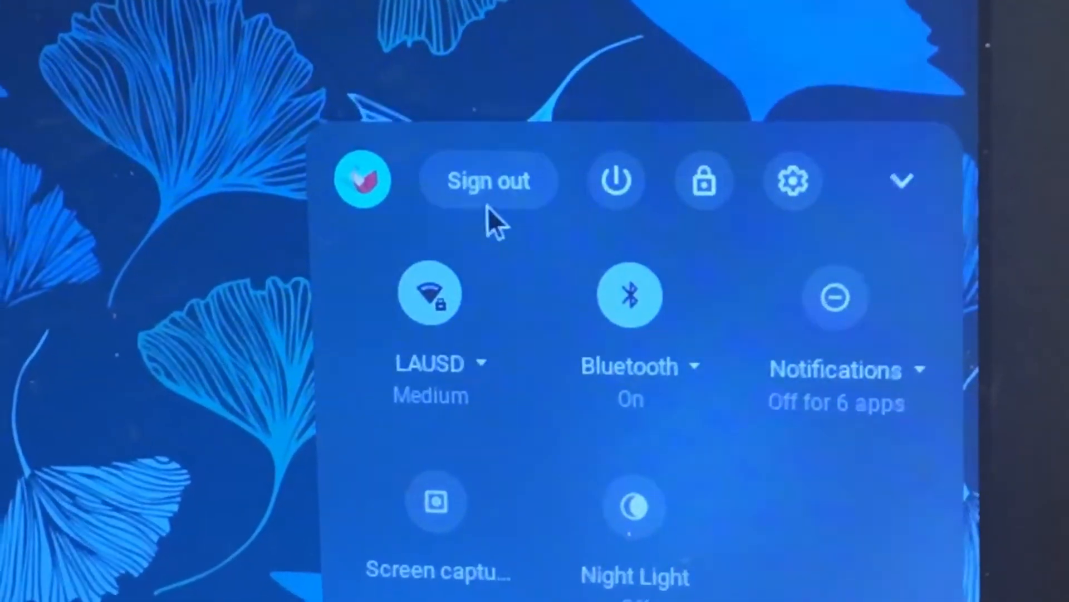
left_click(489, 180)
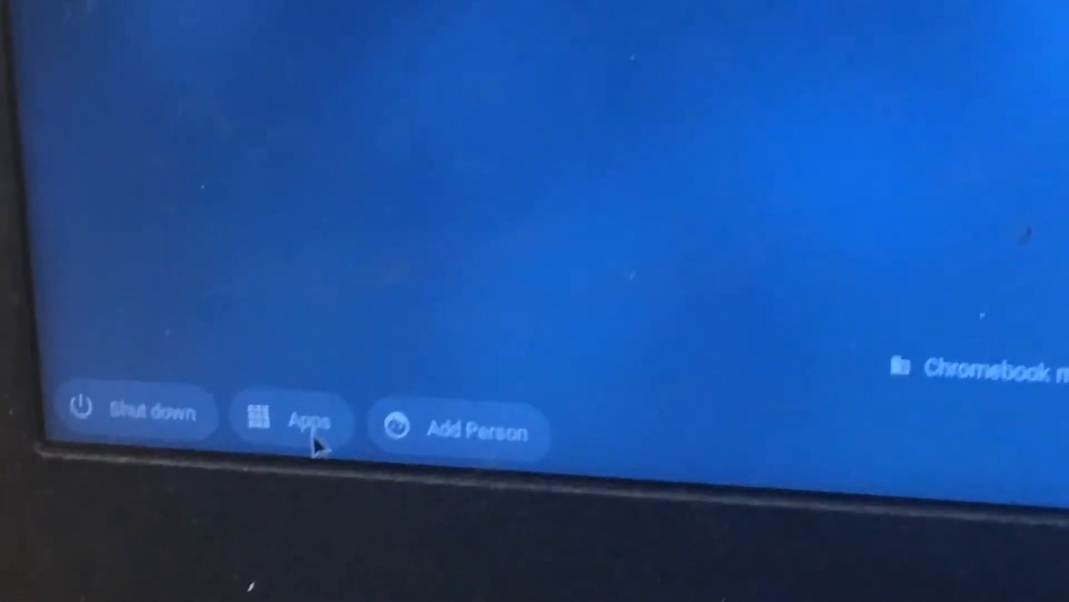
- Show the login screen's kiosk Apps list and scroll to SecureTestBrowser
left_click(300, 419)
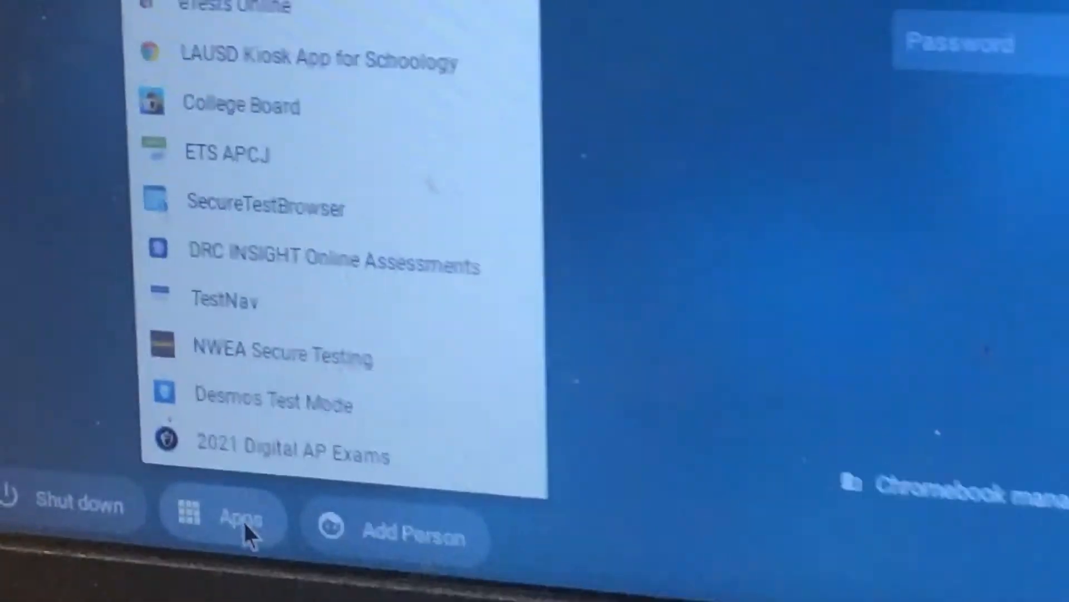
scroll("up", 3)
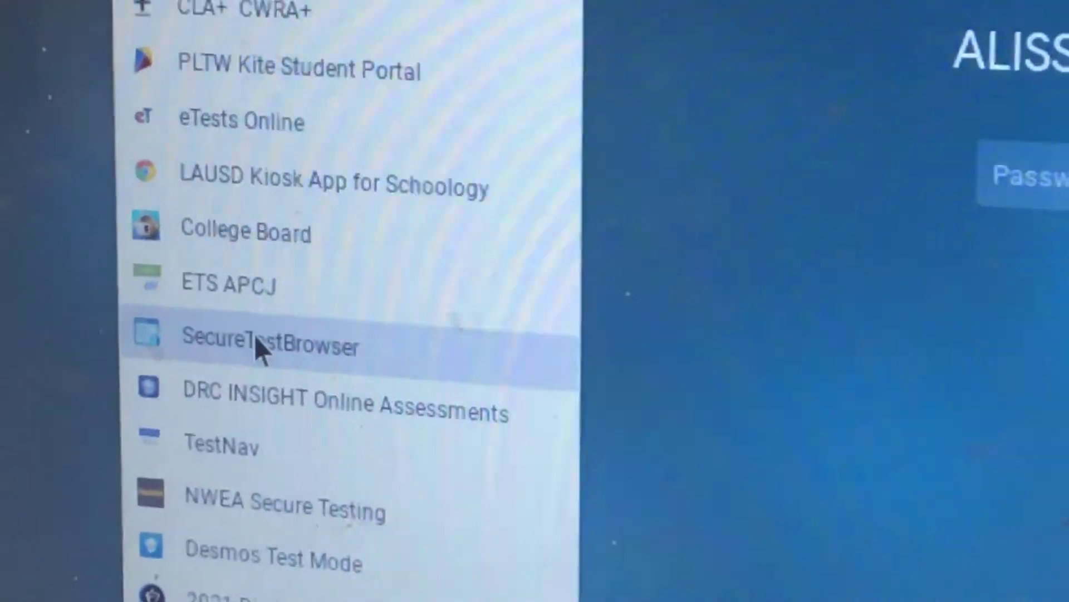
- Launch the SecureTestBrowser kiosk app from the Apps list
left_click(273, 344)
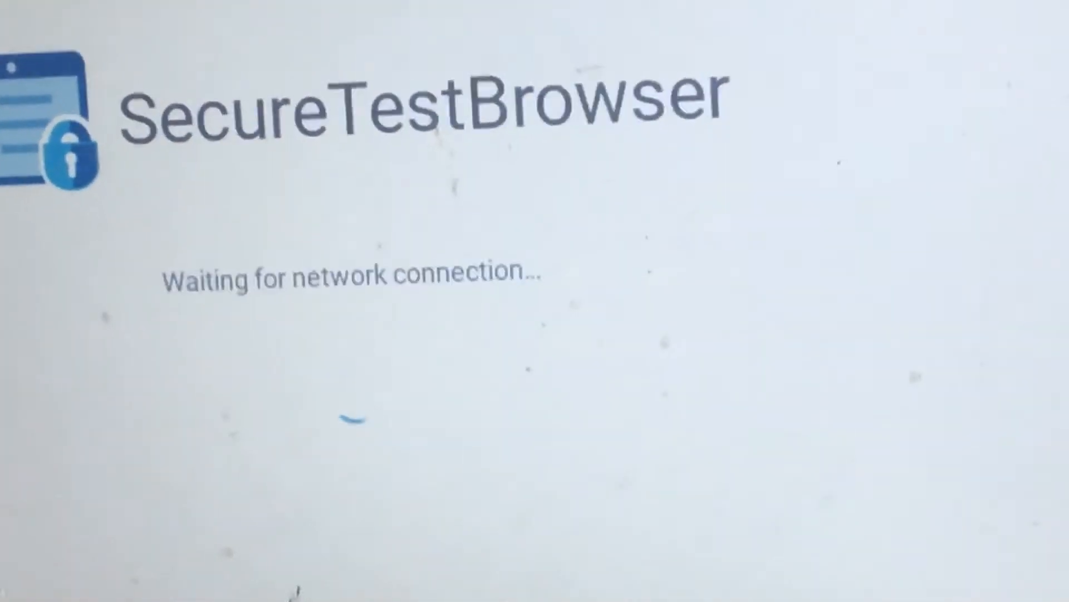